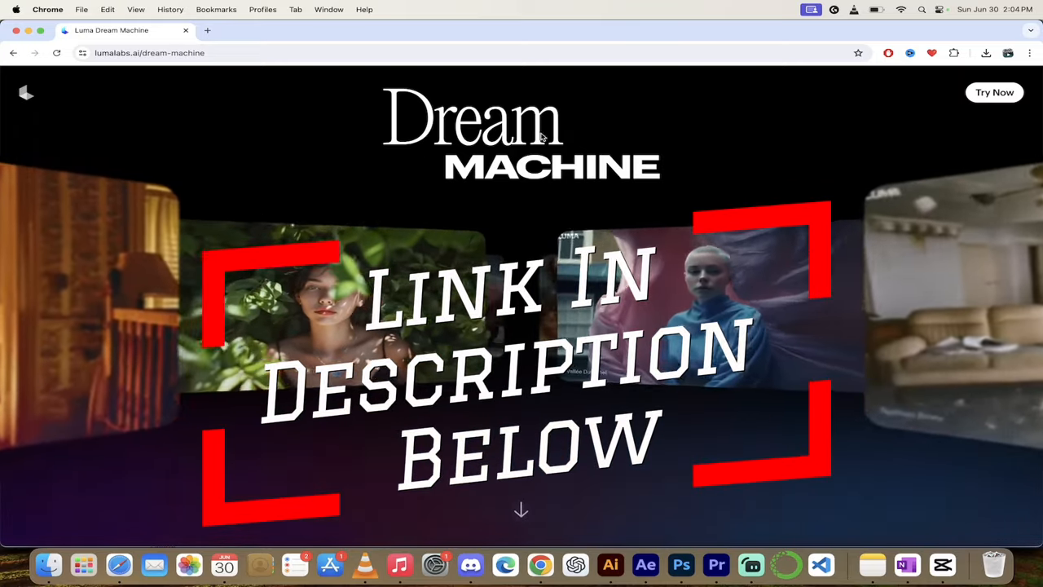
Enter Dream Machine from the landing page with Try Now
left_click(993, 92)
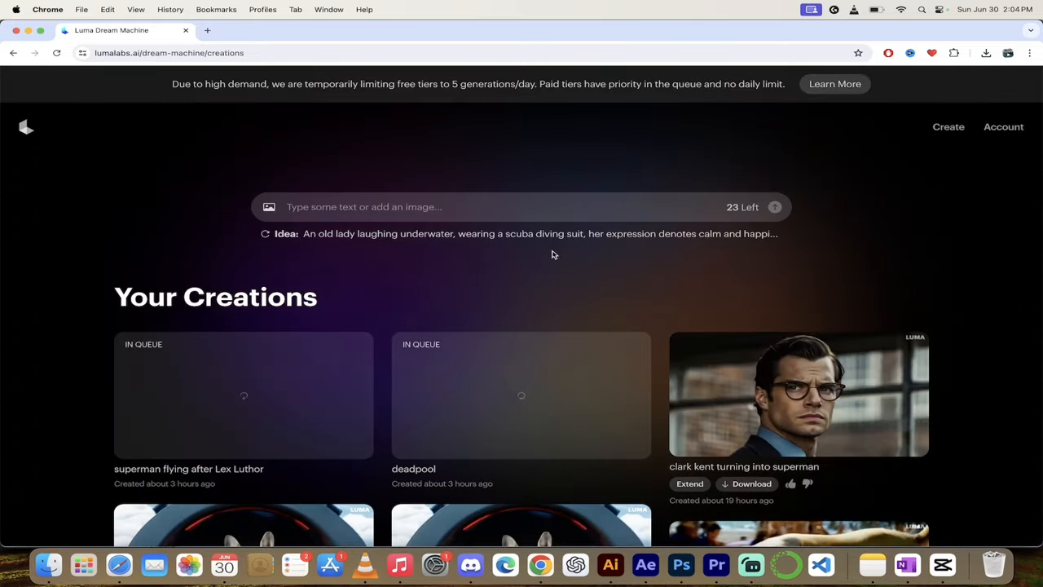
mouse_move(797, 180)
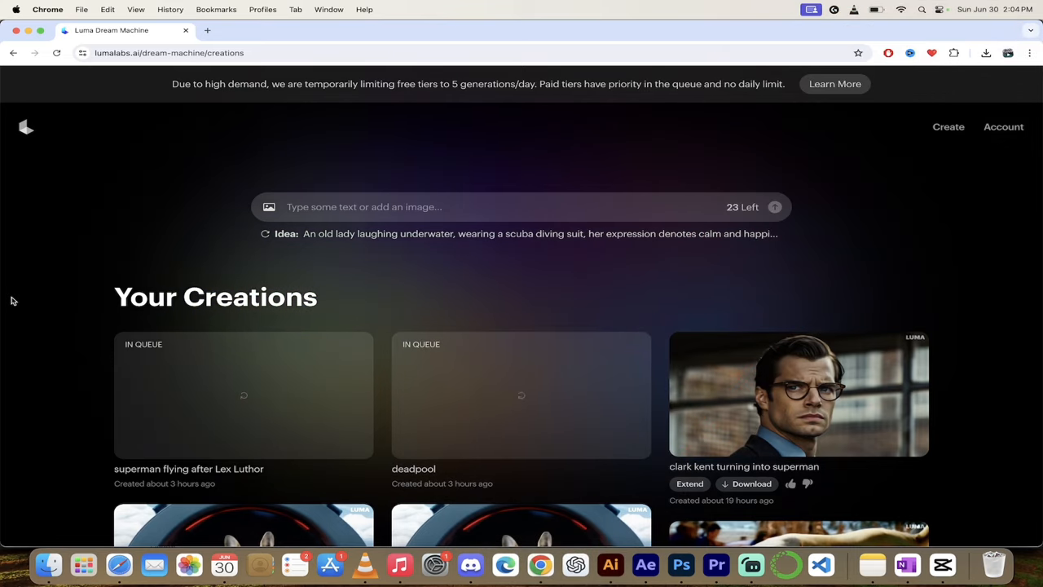
scroll("down", 3)
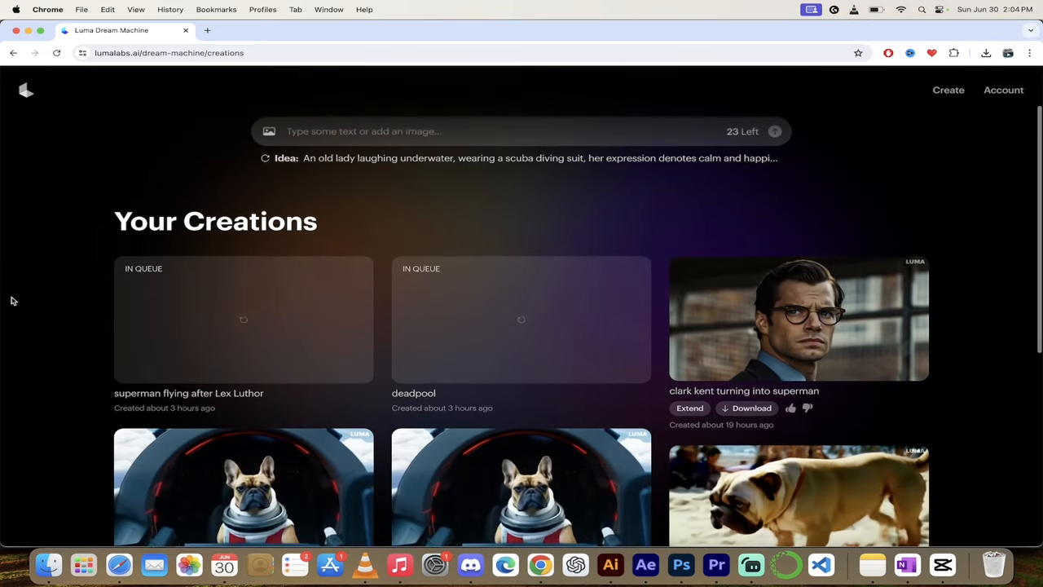
scroll("down", 3)
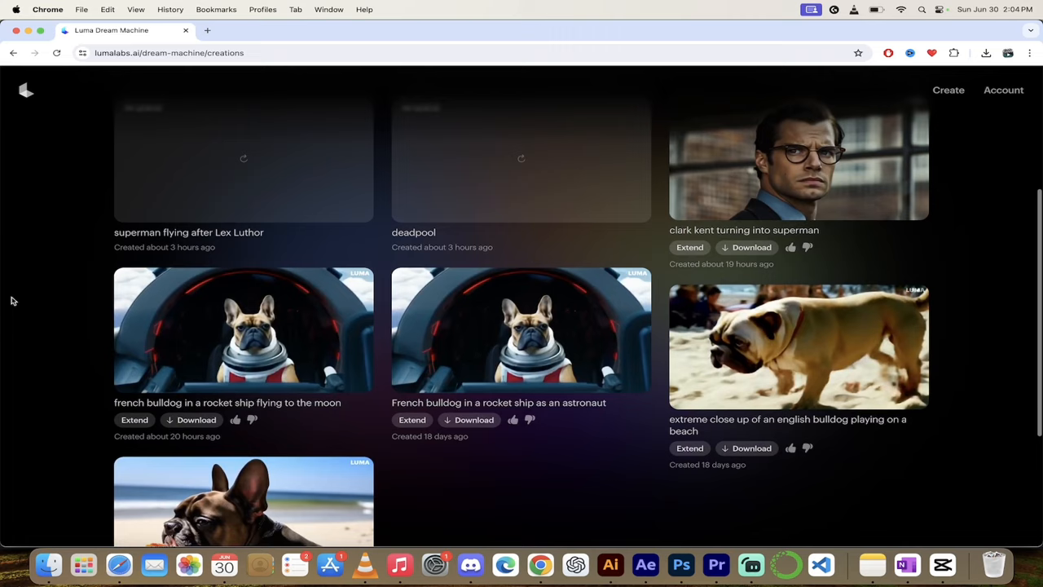
scroll("down", 3)
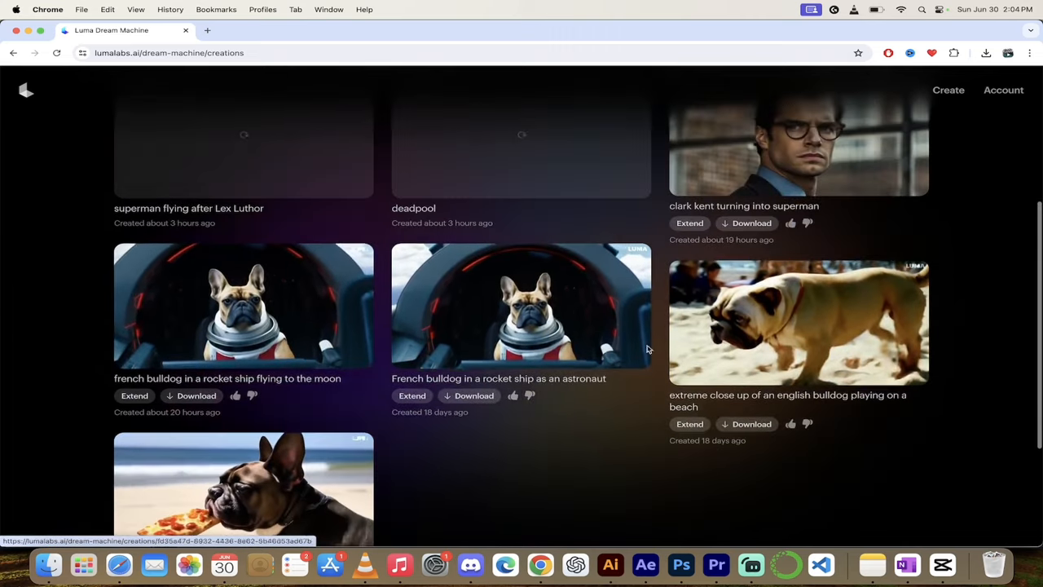
scroll("up", 3)
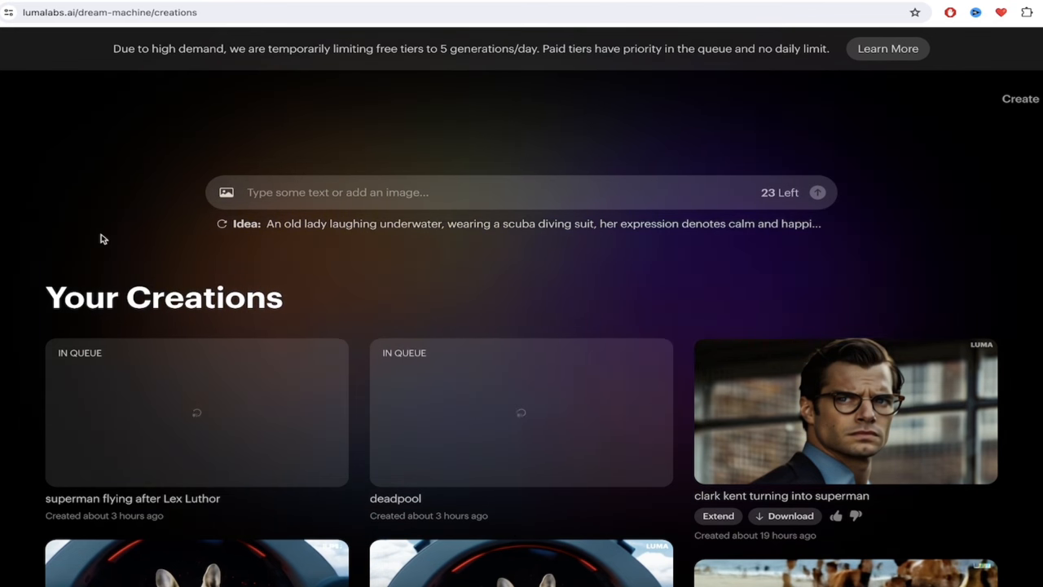
Enter the prompt 'french bulldog sipping on a bottle of beer' in the prompt box
left_click(308, 192)
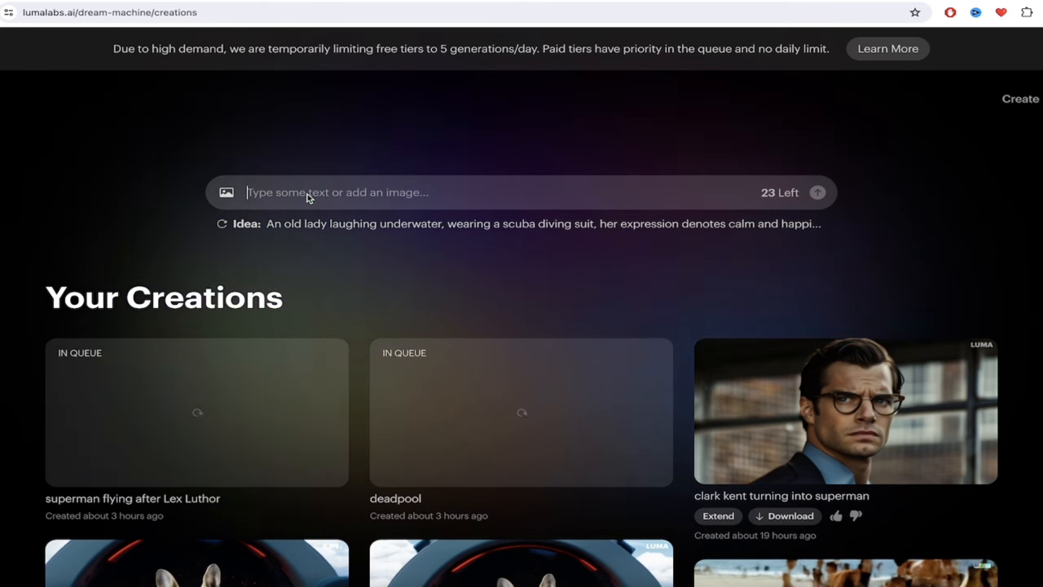
type("french bulldog sipping on a bottle of")
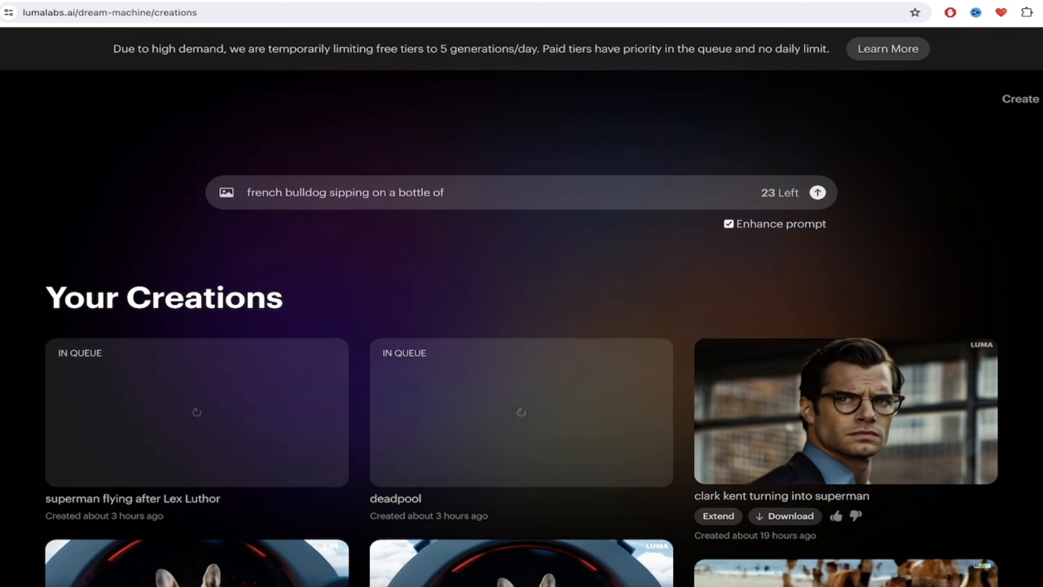
type("beer")
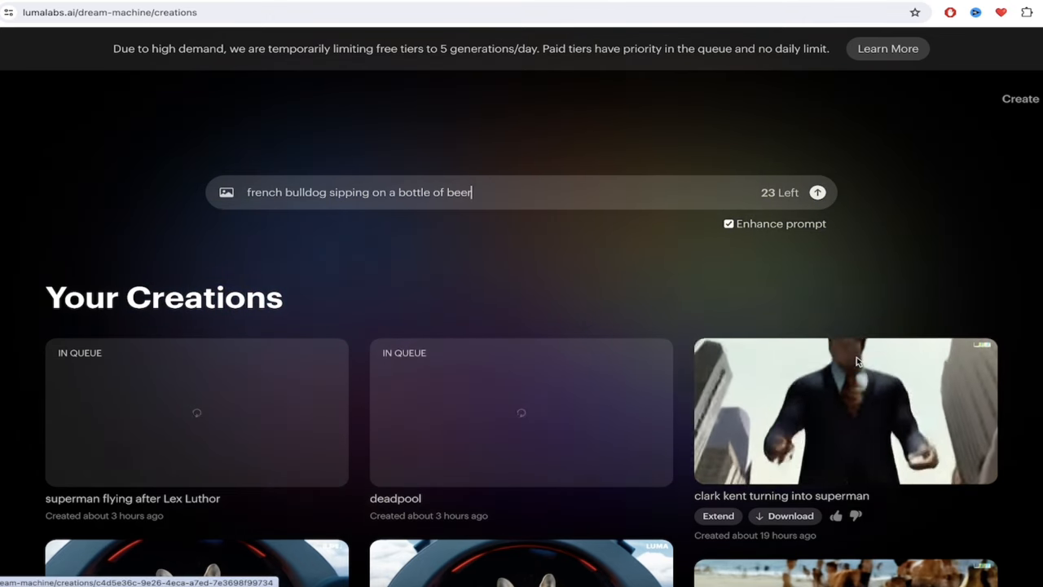
Browse the gallery down to the bulldog videos, leaving the prompt box empty
scroll("down", 3)
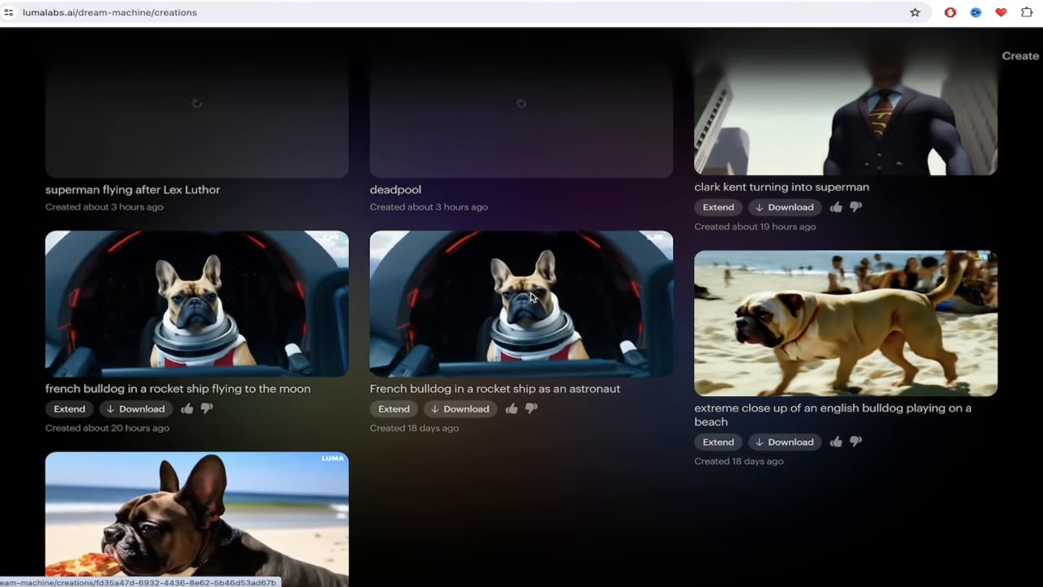
left_click(520, 303)
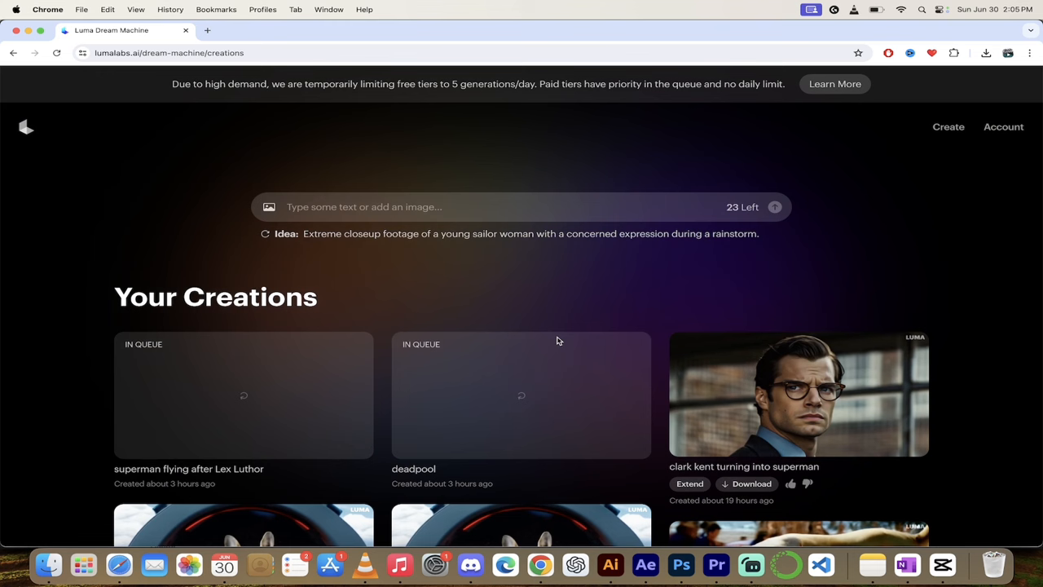
scroll("down", 3)
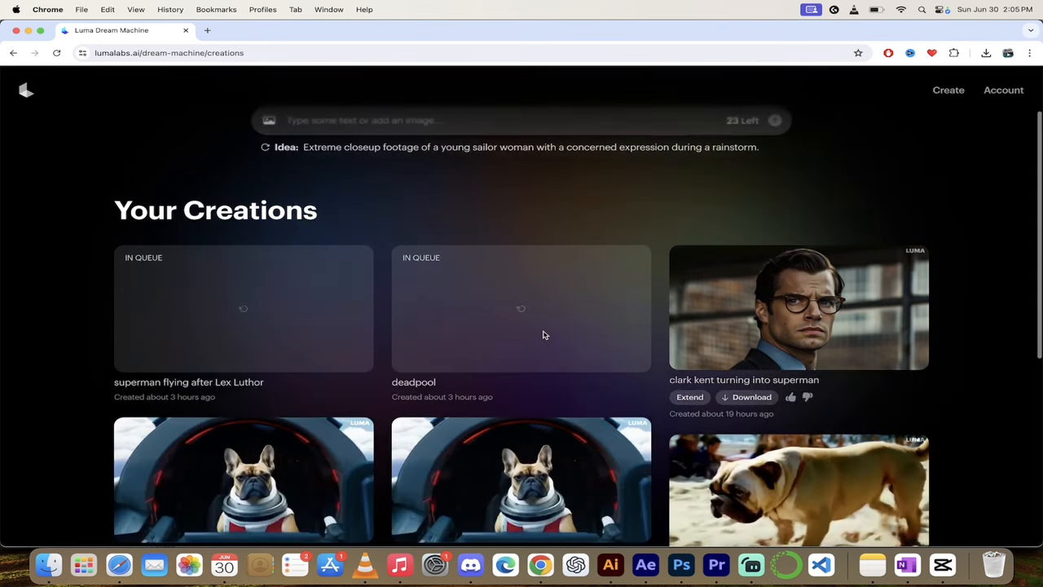
scroll("down", 3)
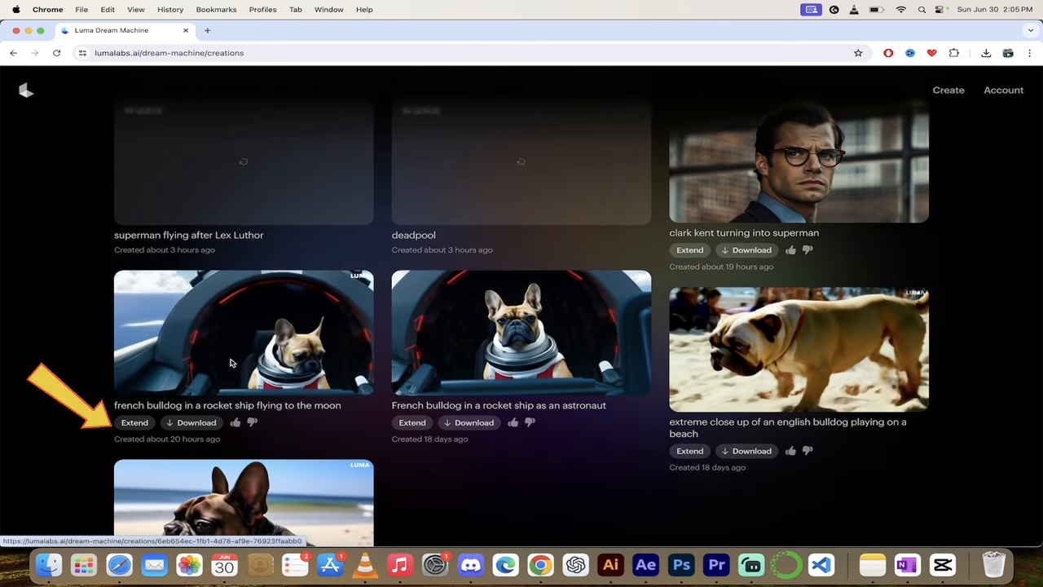
Extend the rocket-ship bulldog video with 'going to Uranus', then close the limit-warning dialog
left_click(134, 422)
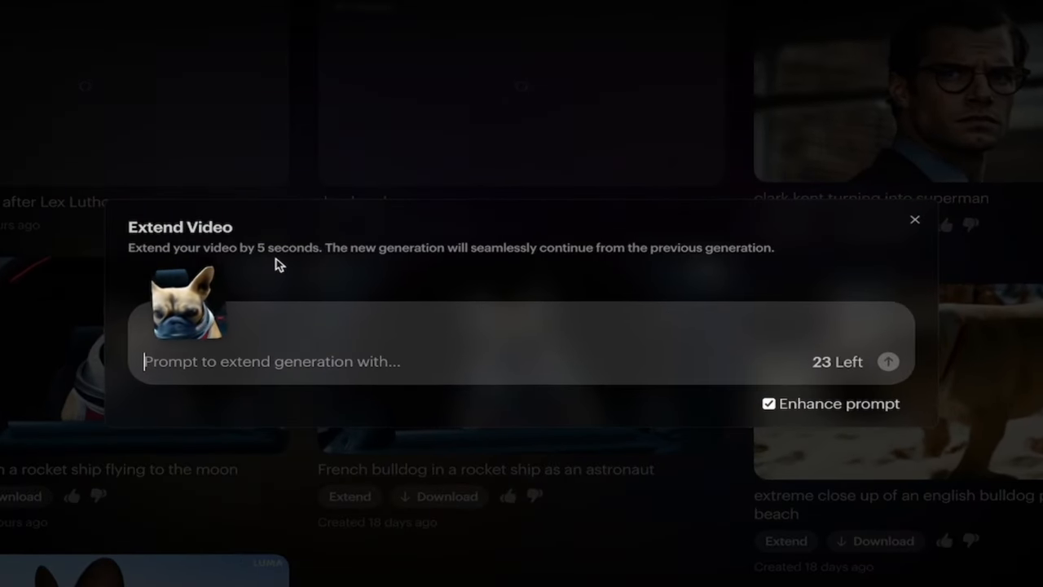
mouse_move(280, 380)
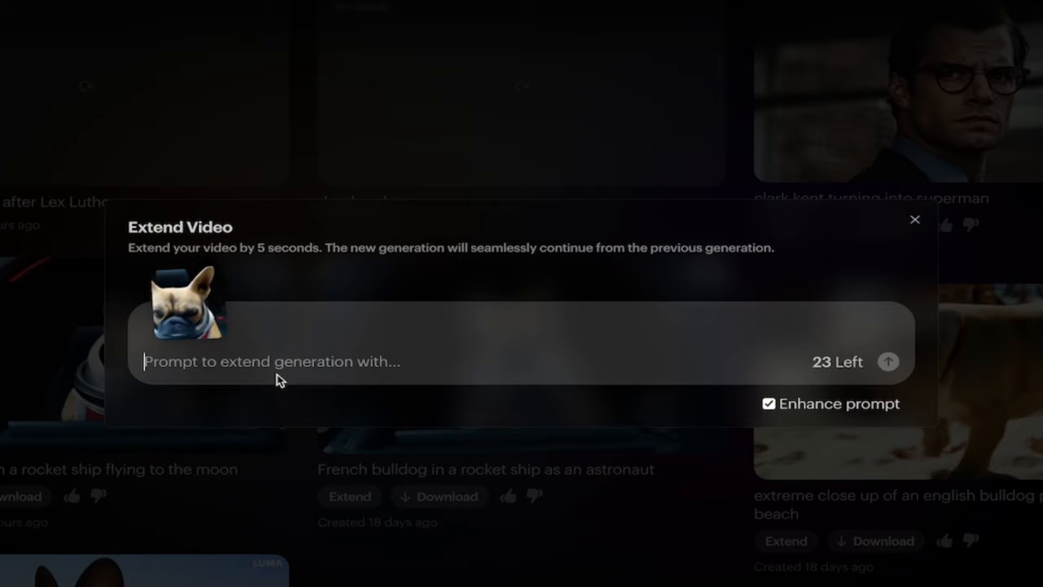
type("he's on his way")
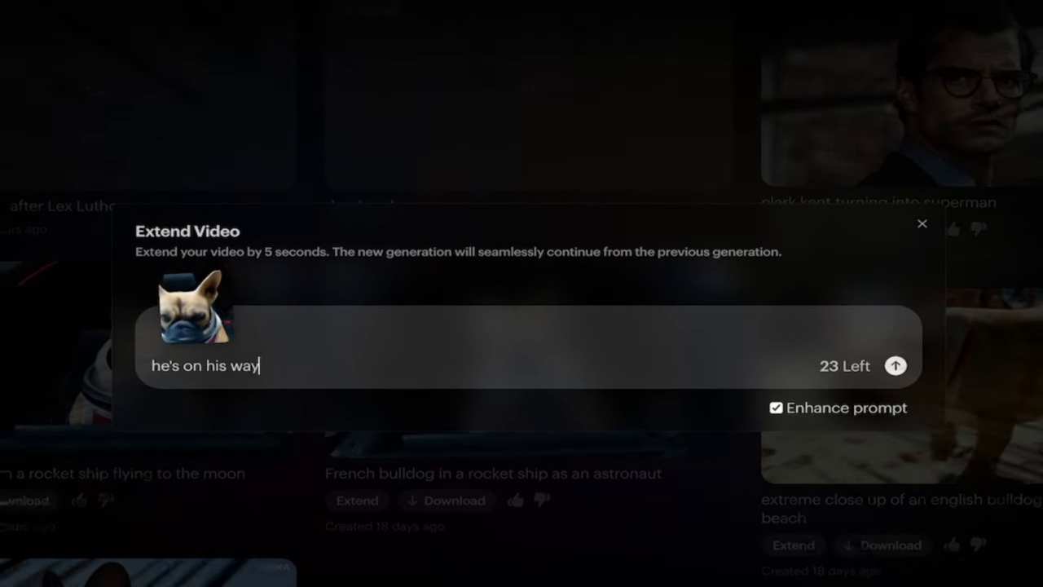
type("going to Uranus")
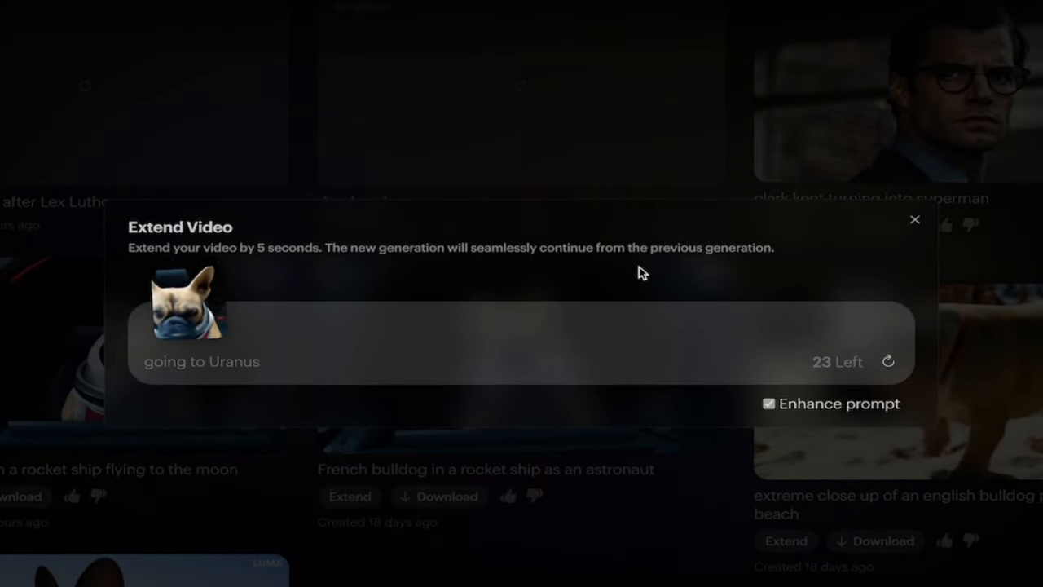
left_click(889, 361)
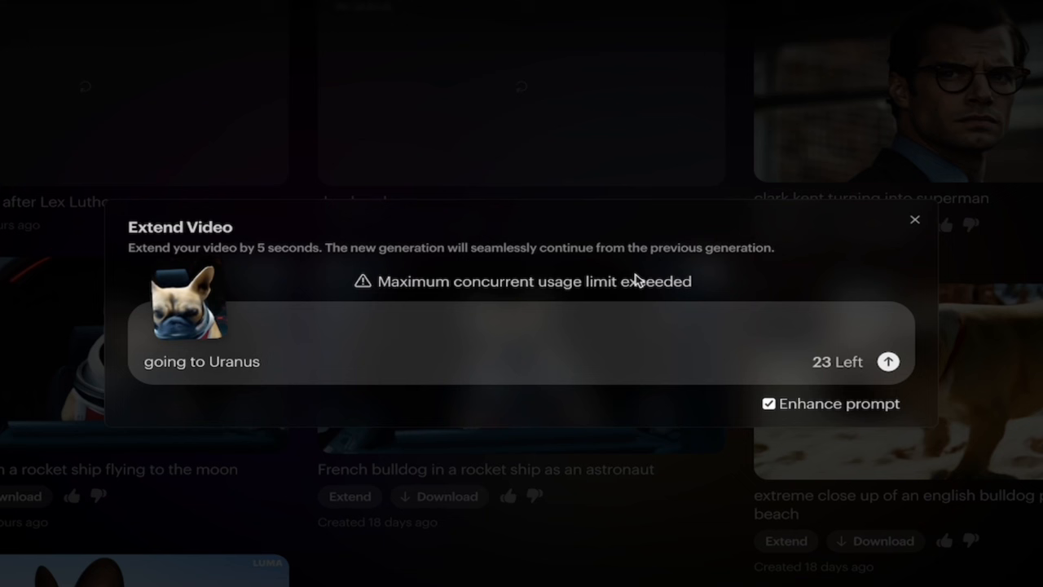
mouse_move(382, 287)
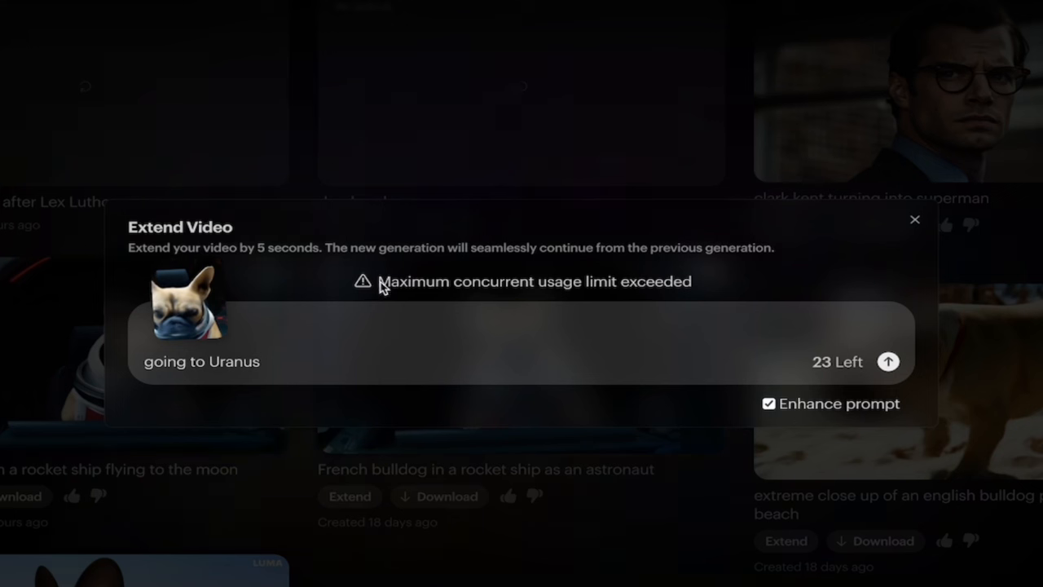
left_click_drag(379, 282, 693, 281)
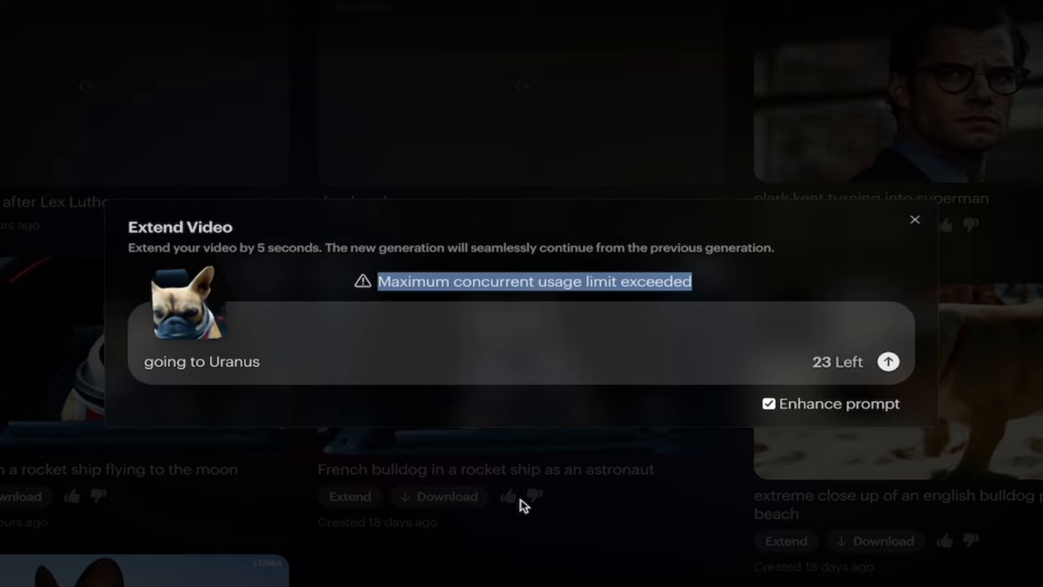
left_click(912, 223)
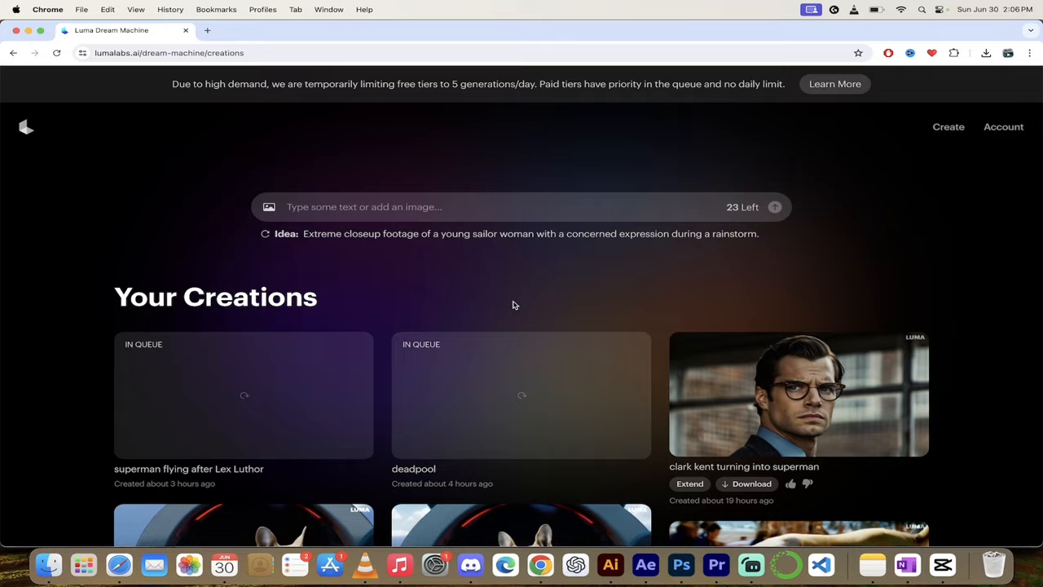
Type 'Clark kent turning into superman' into the main prompt box
type("Clark kent turning into superman")
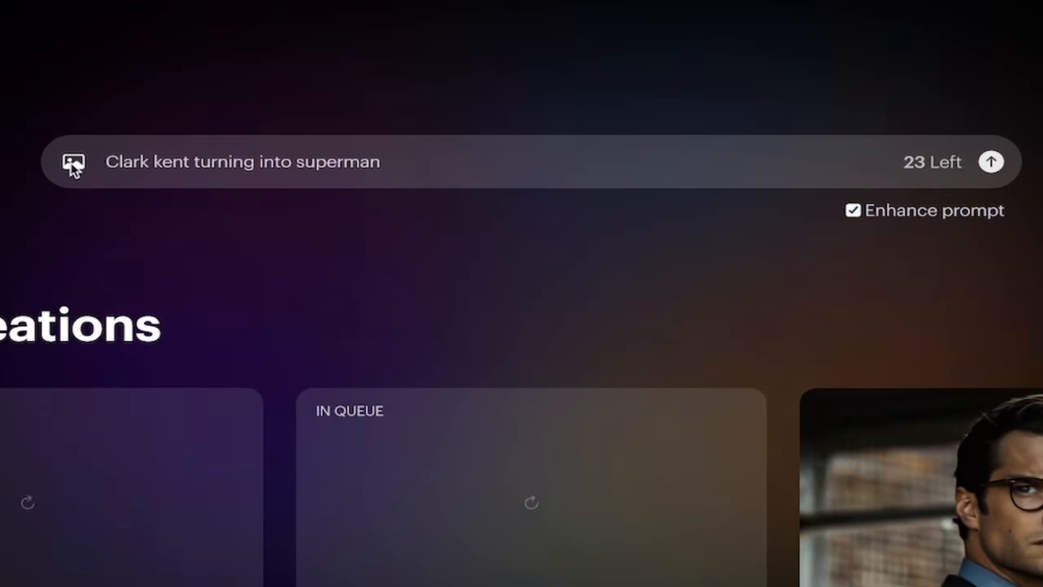
Attach the clark_kent PNG from the Luma AI folder as the start frame
left_click(76, 162)
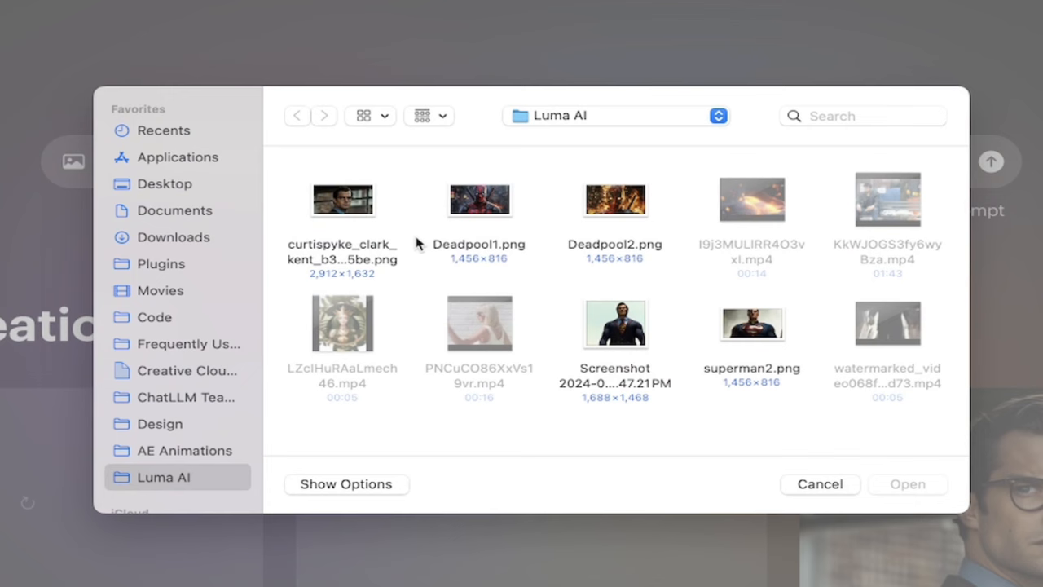
mouse_move(374, 231)
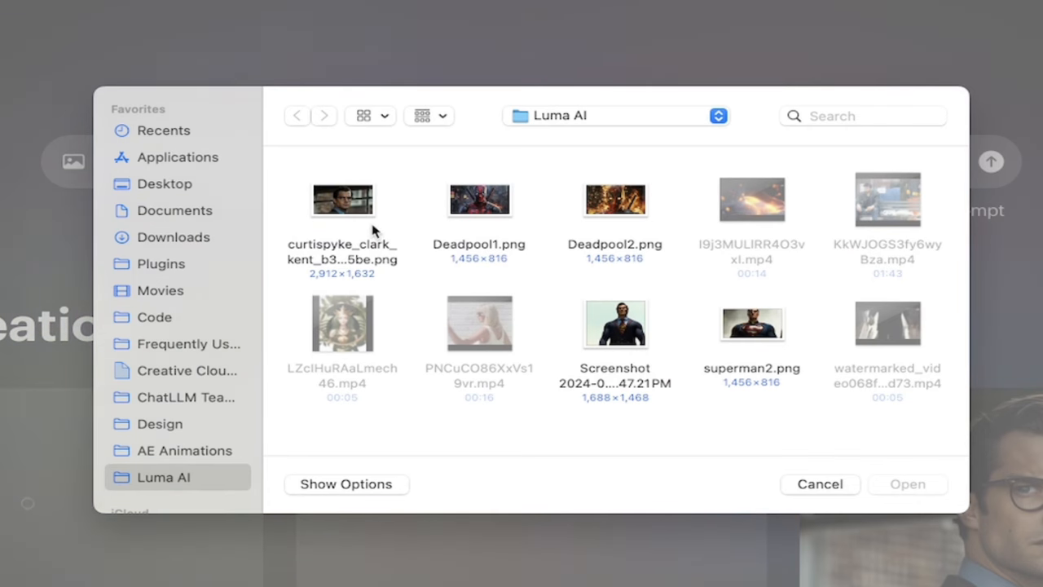
left_click(343, 199)
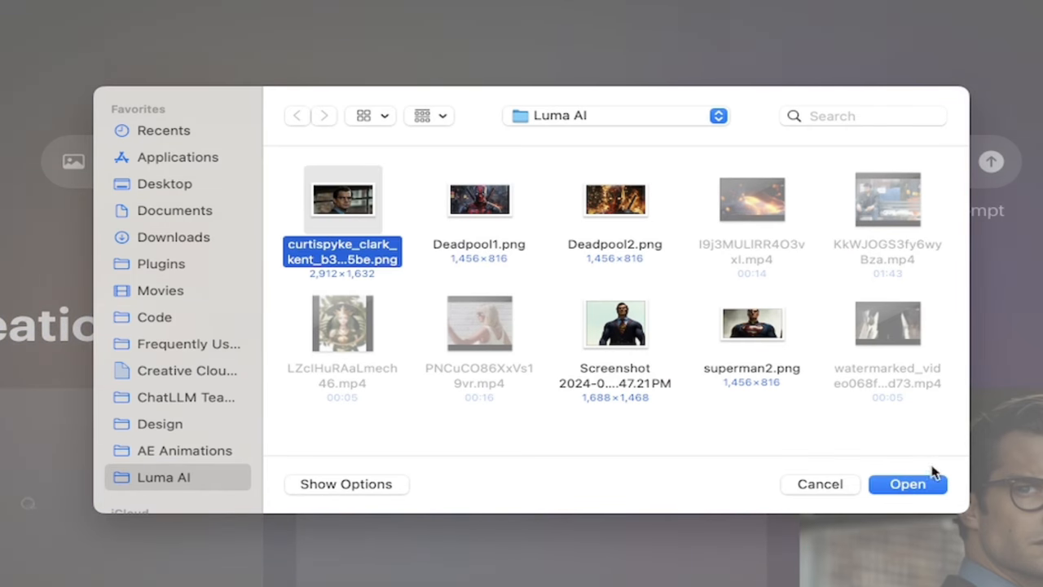
left_click(909, 484)
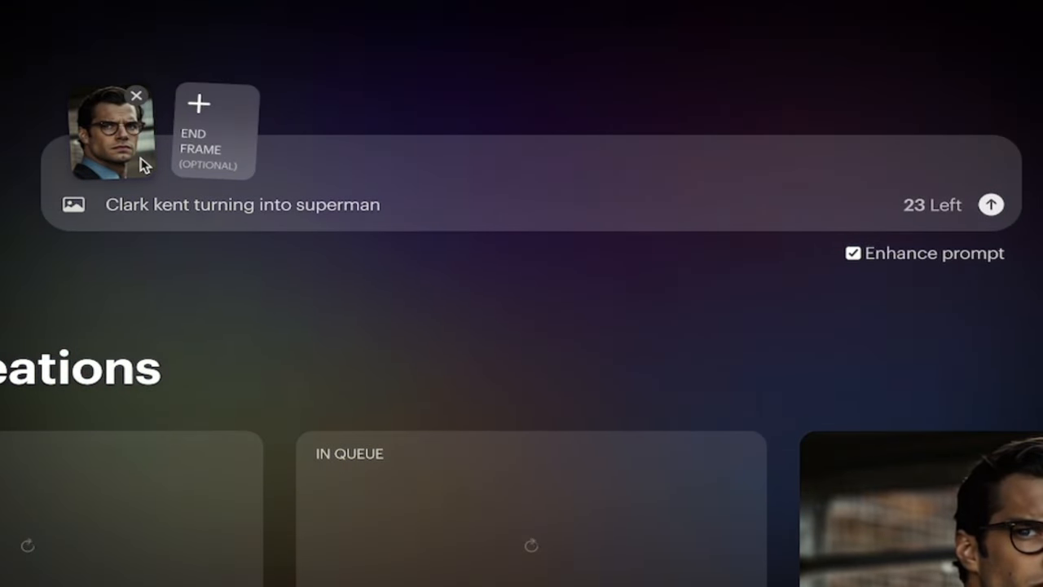
mouse_move(277, 230)
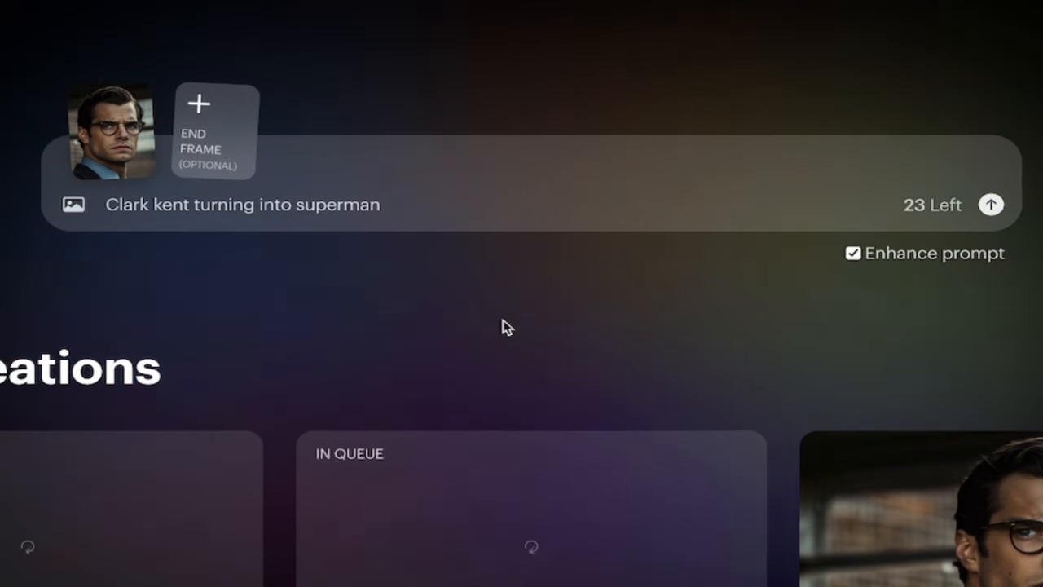
mouse_move(126, 171)
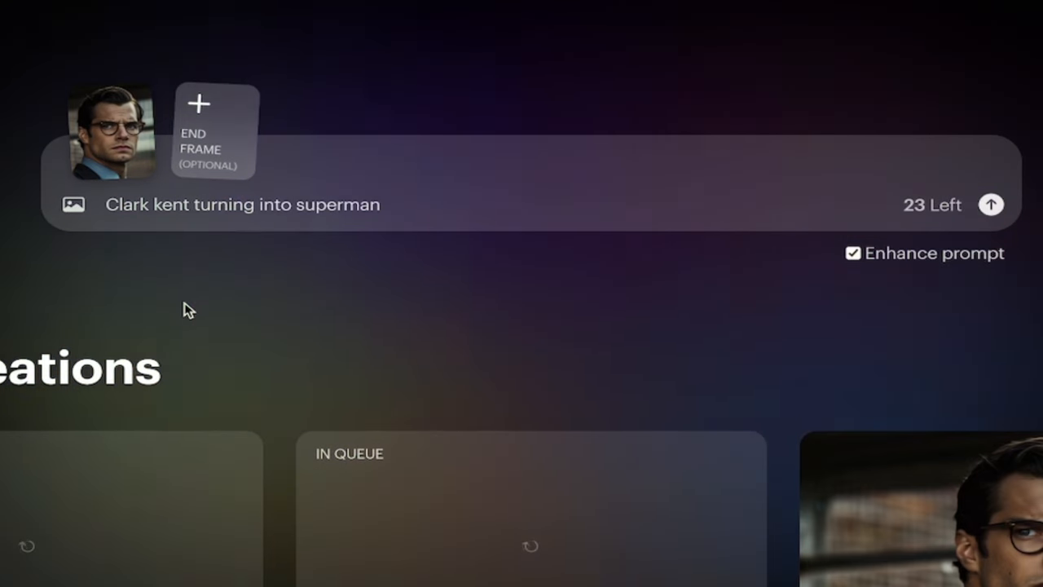
mouse_move(202, 237)
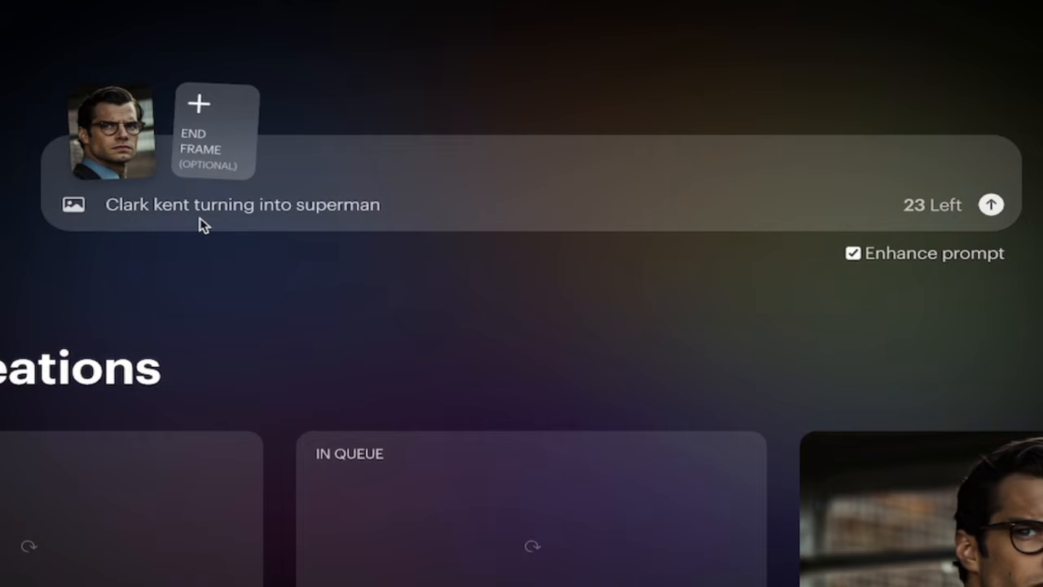
mouse_move(215, 155)
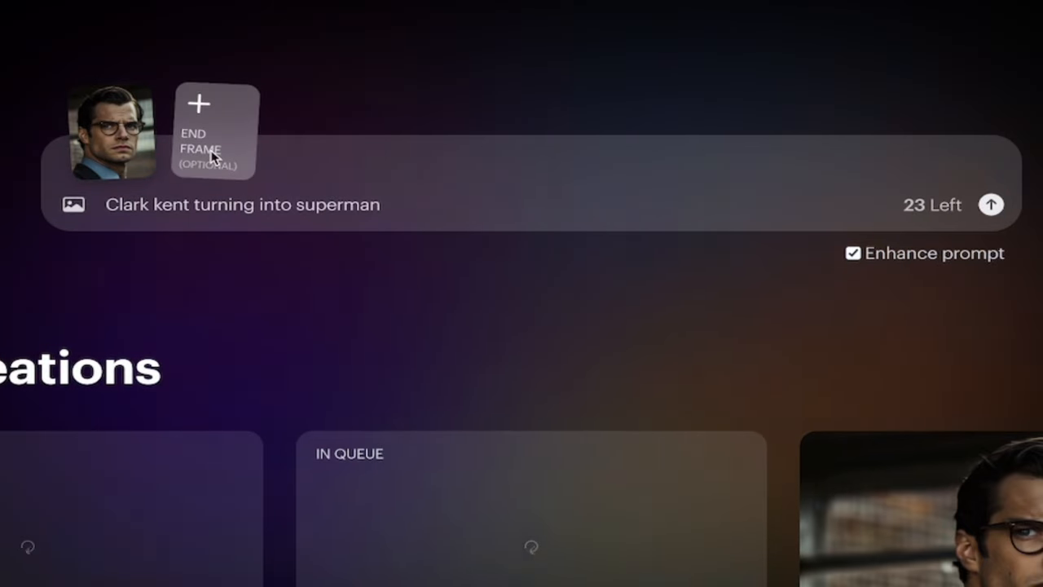
Attach superman2.png as the optional end frame
left_click(204, 104)
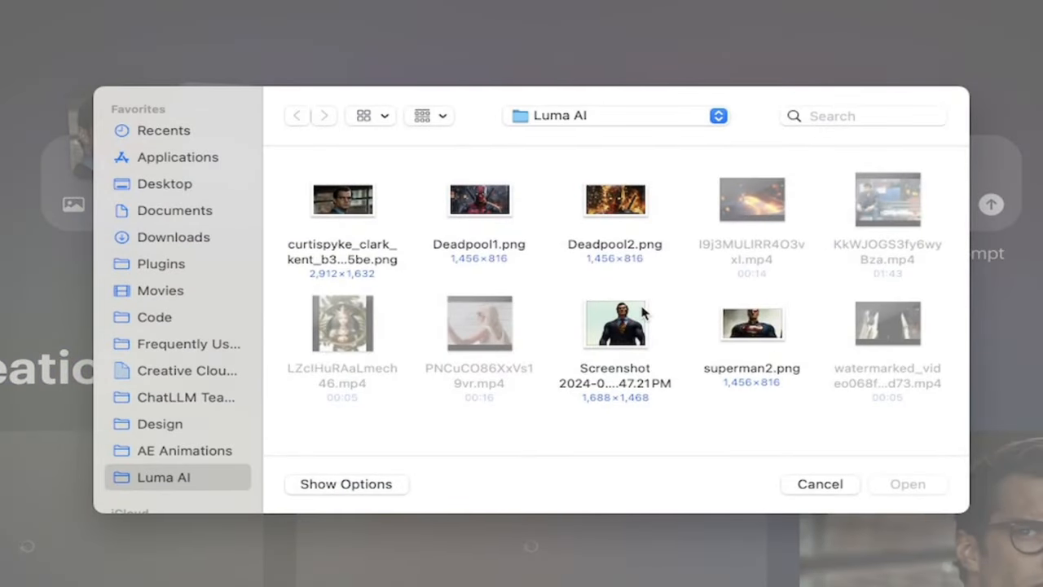
left_click(753, 326)
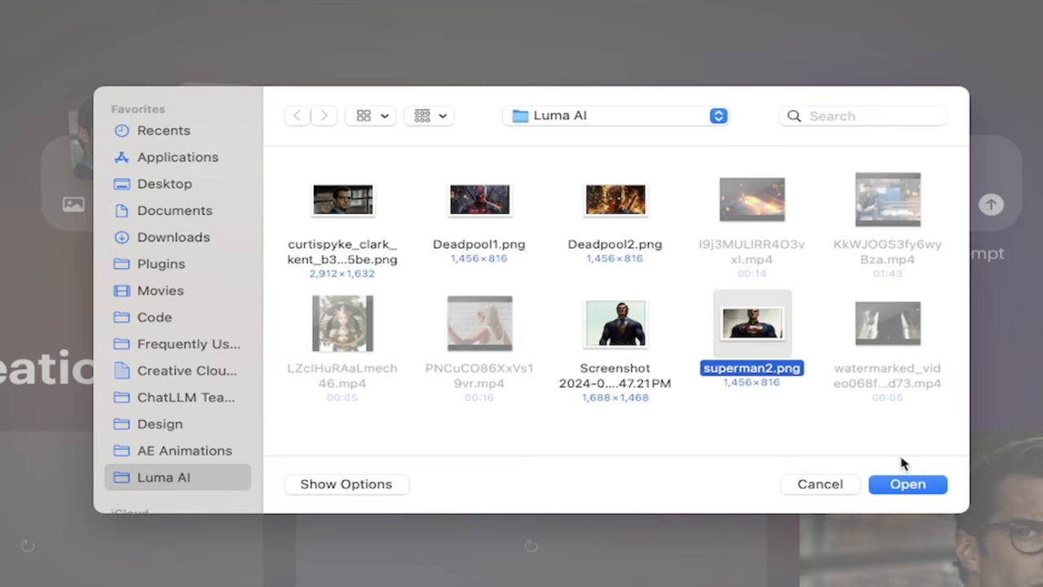
left_click(909, 484)
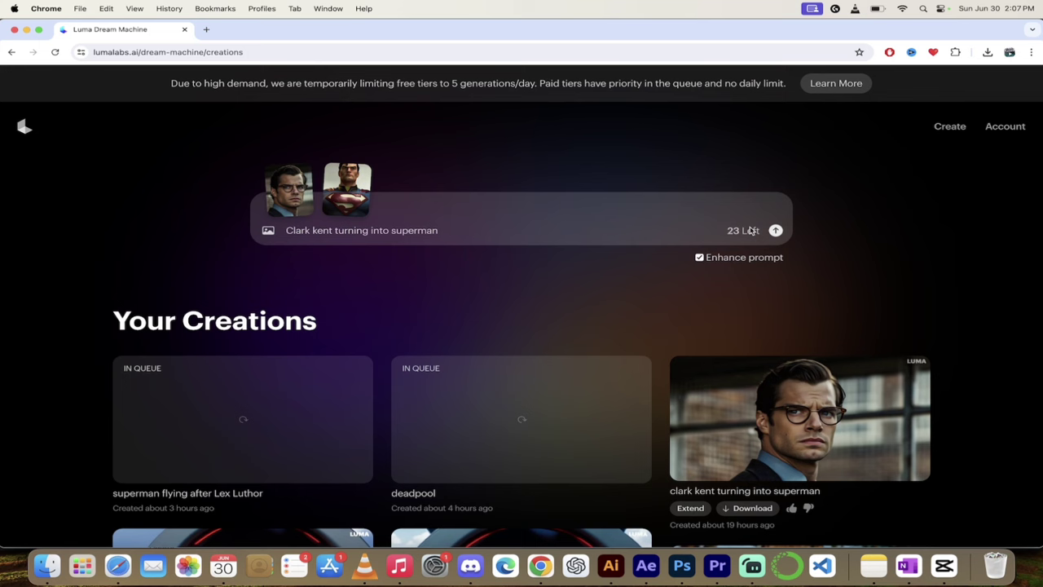
Submit the start/end-frame generation, then open the existing 'clark kent turning into superman' video
left_click(776, 230)
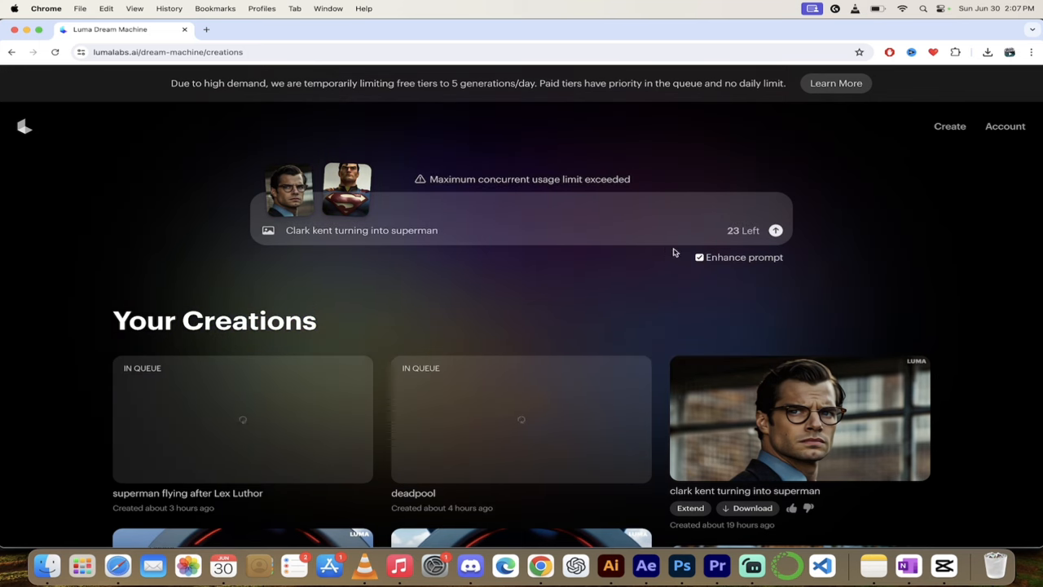
scroll("down", 3)
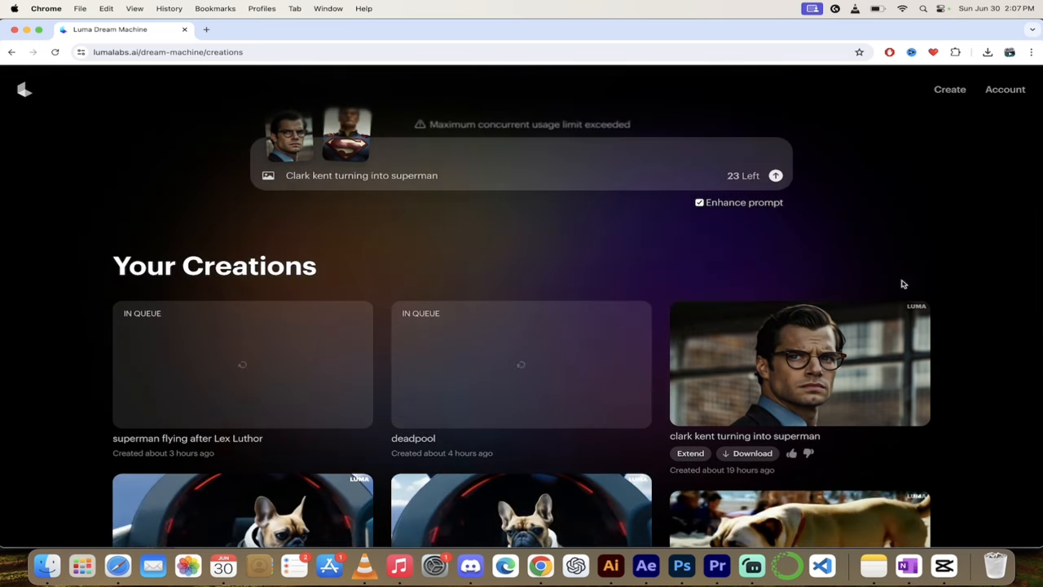
scroll("down", 3)
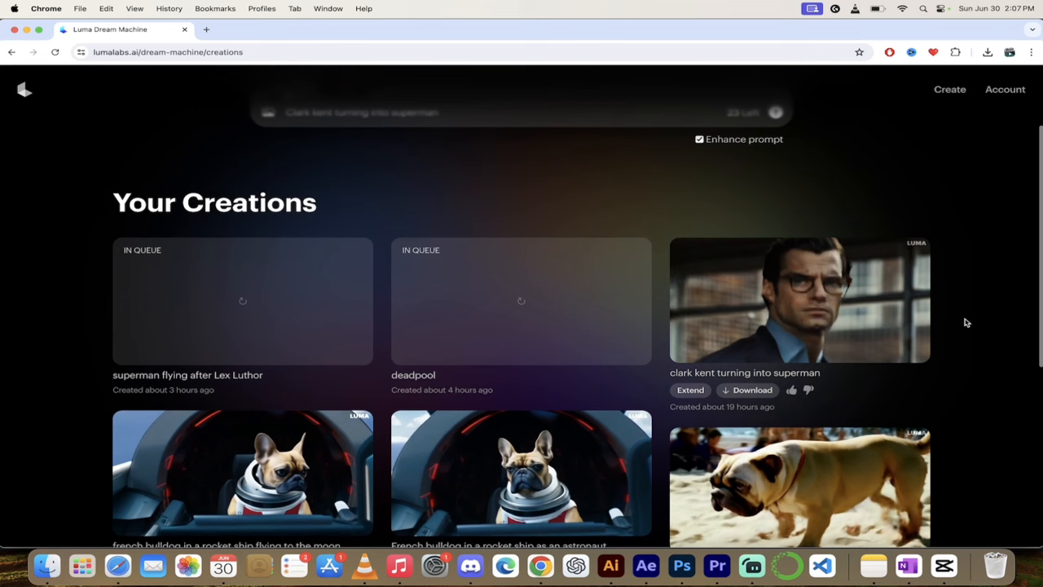
mouse_move(798, 306)
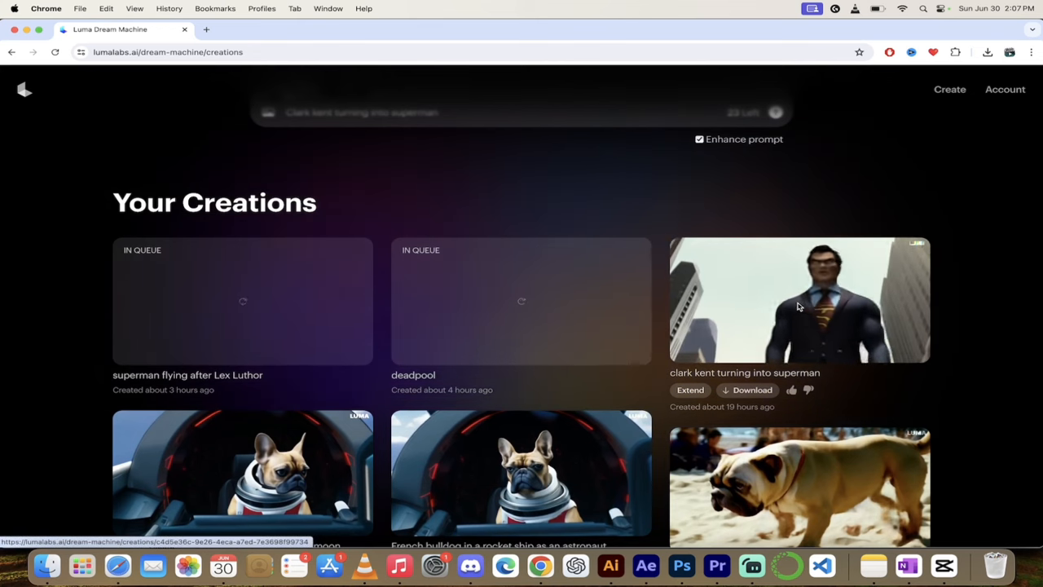
left_click(798, 307)
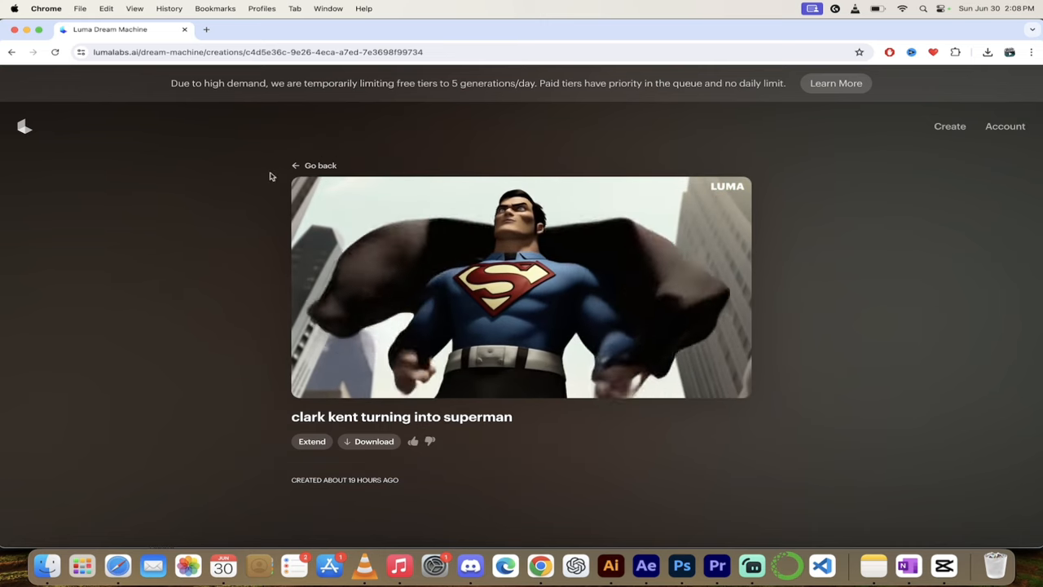
Go back from the Clark Kent video to the creations list
left_click(314, 166)
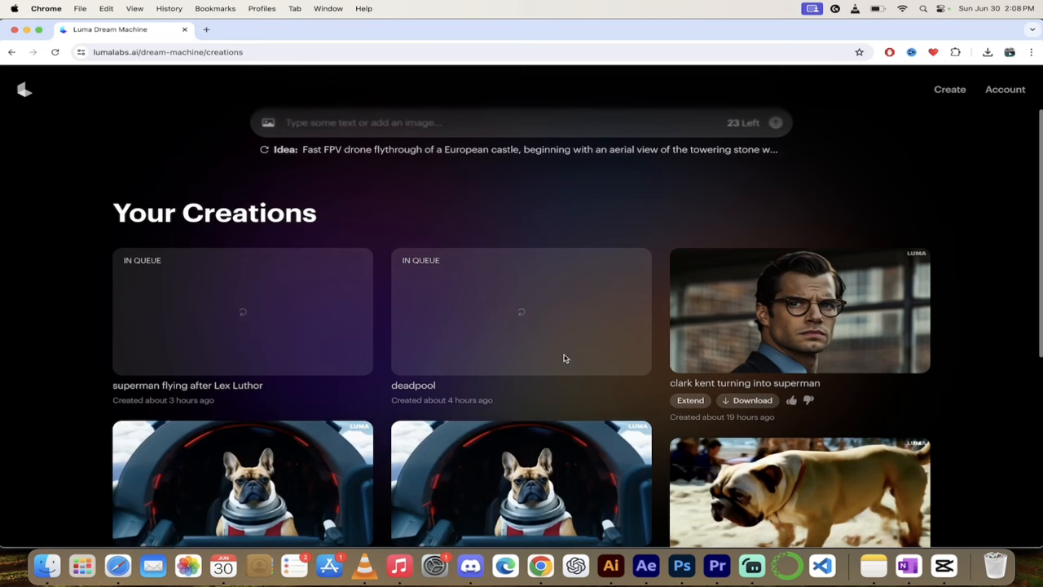